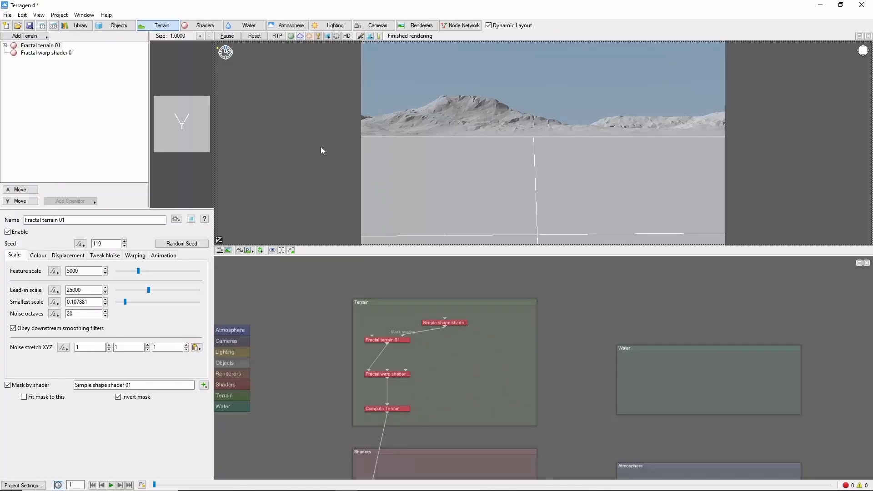
mouse_move(328, 151)
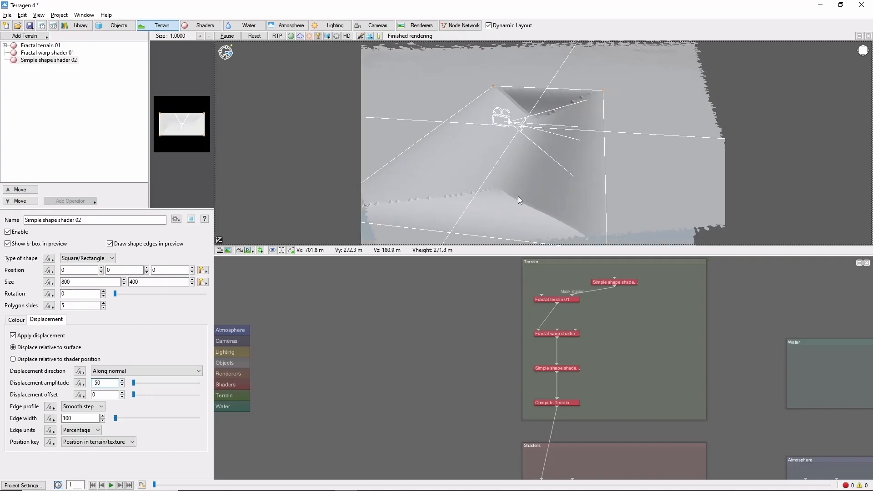
Add Simple shape shader 02 as an 800×400 rectangle displacing terrain by -50 with smooth-step edges
click(86, 258)
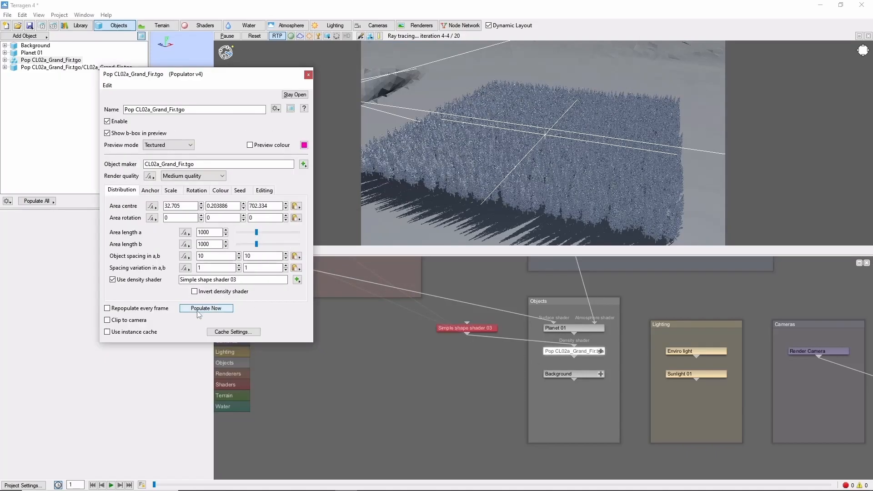
Repopulate the fir trees over 1000×1000 using Simple shape shader 03 as the density shader
click(206, 308)
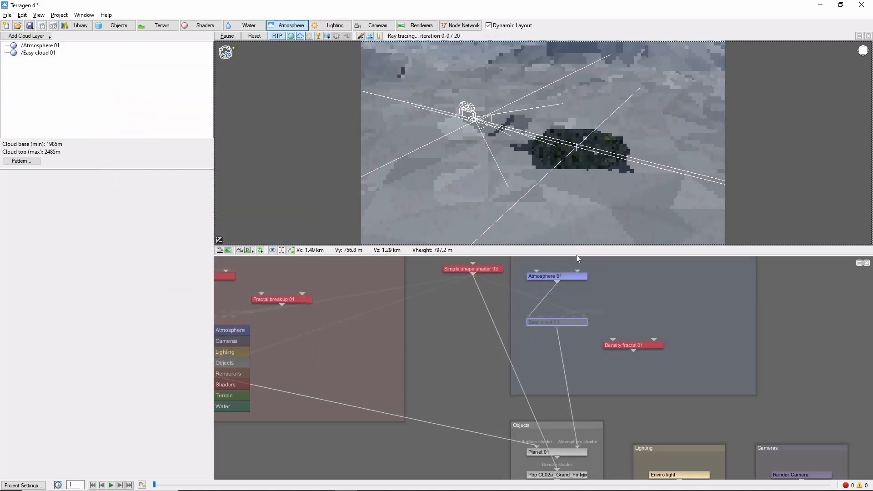
Open the Simple shape shader 03 node's editor from the Node Network
double_click(472, 269)
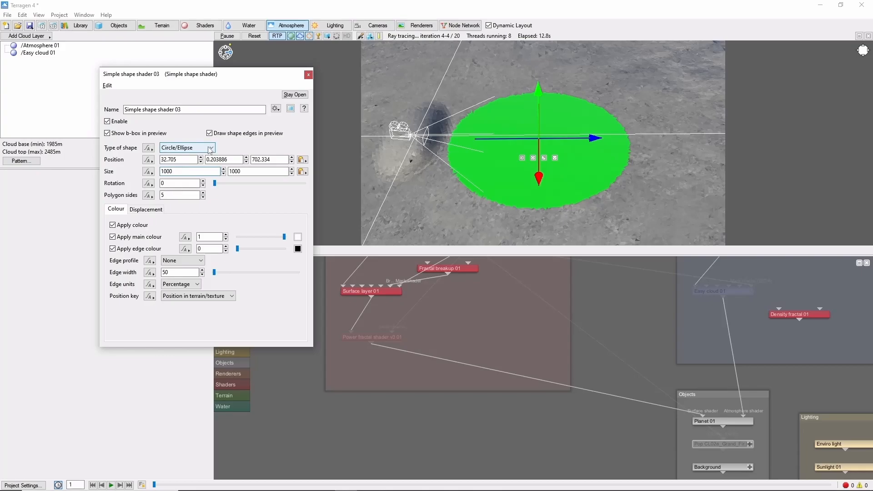
Try rectangle and circle shapes, then make Simple shape shader 03 a polygon
click(210, 147)
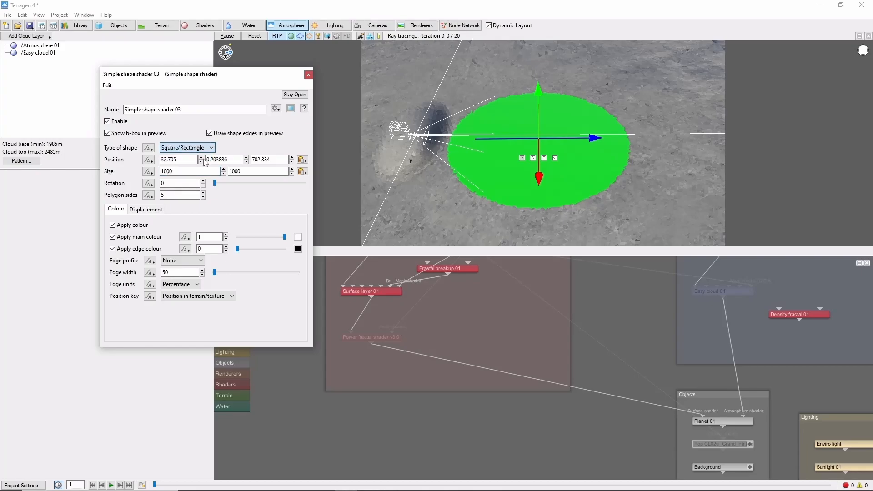
click(186, 148)
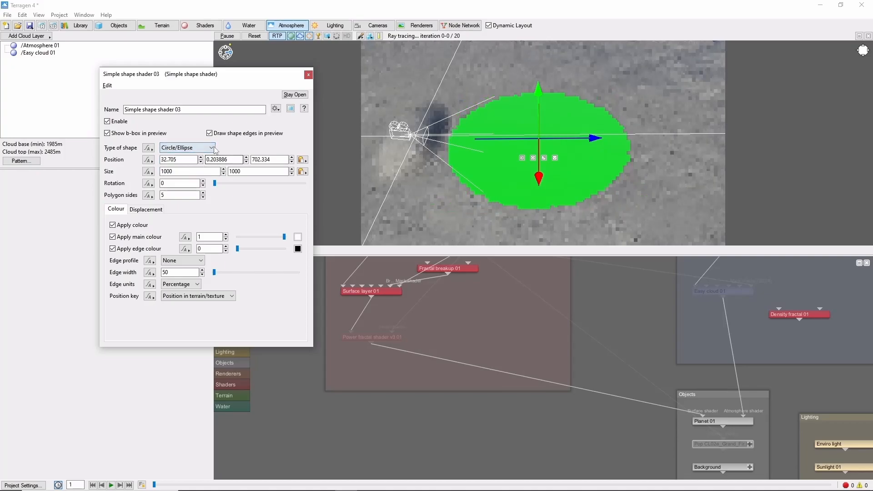
click(211, 147)
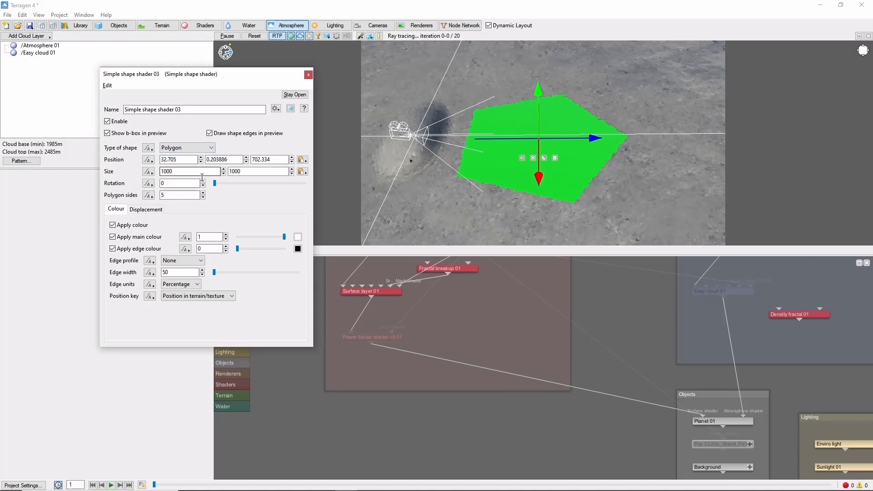
click(182, 260)
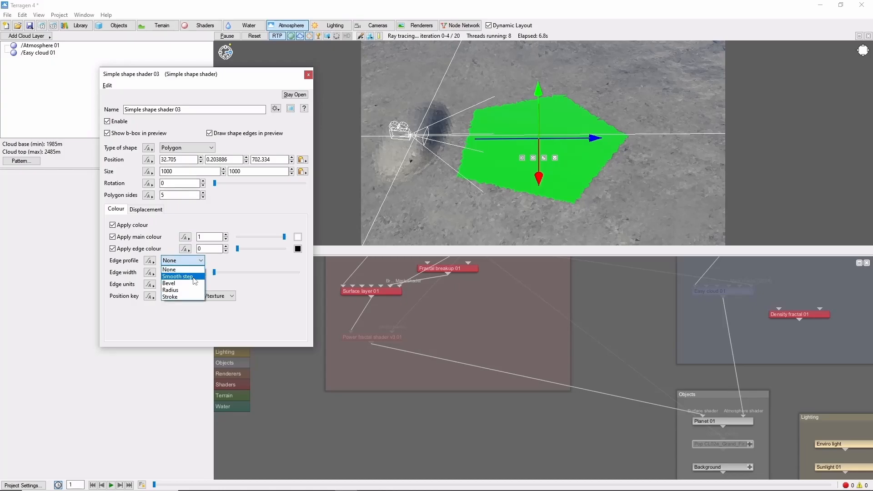
Give the polygon a Smooth step edge profile and switch edge width units to metres
click(177, 276)
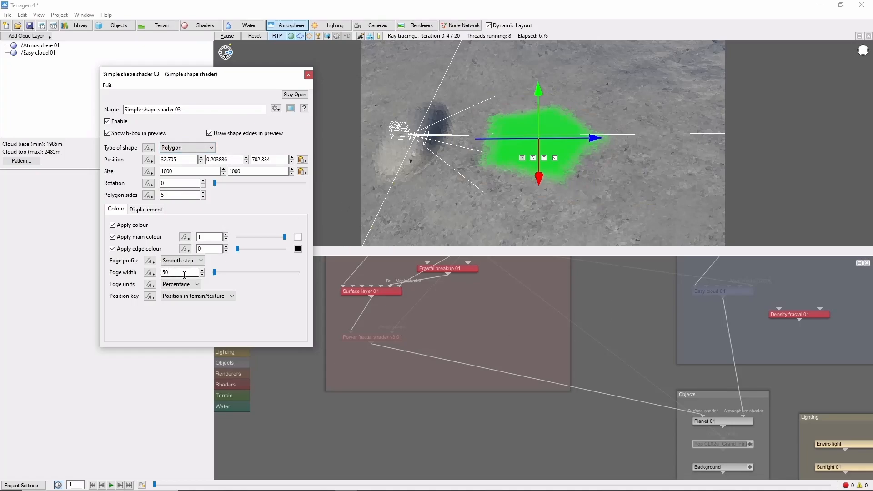
click(181, 283)
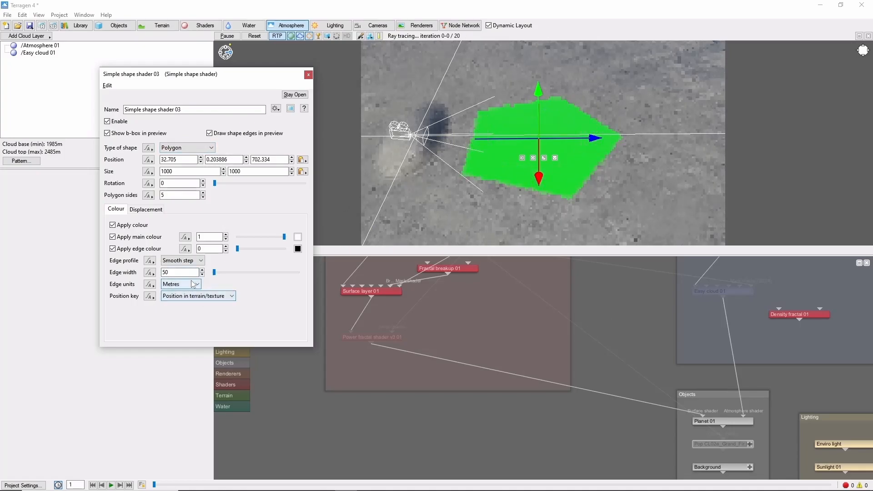
click(180, 283)
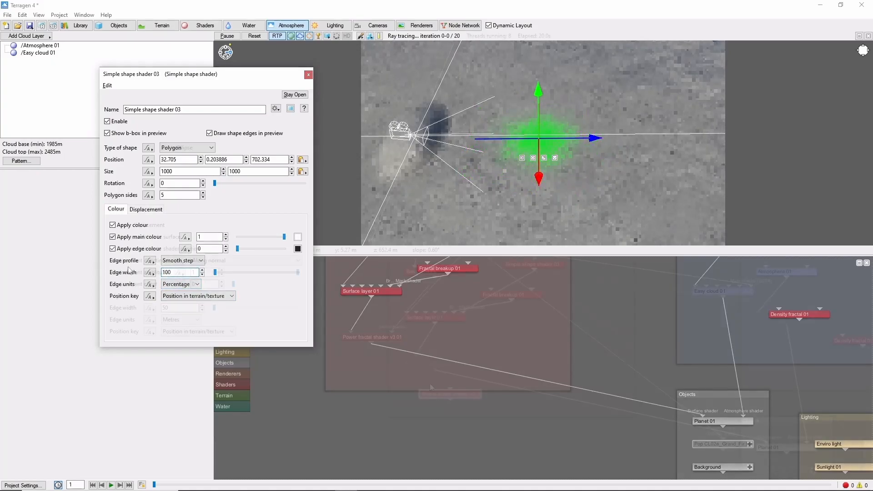
Make Simple shape shader 03_1 displace terrain by 50 with Smooth step edges, colour off
click(146, 208)
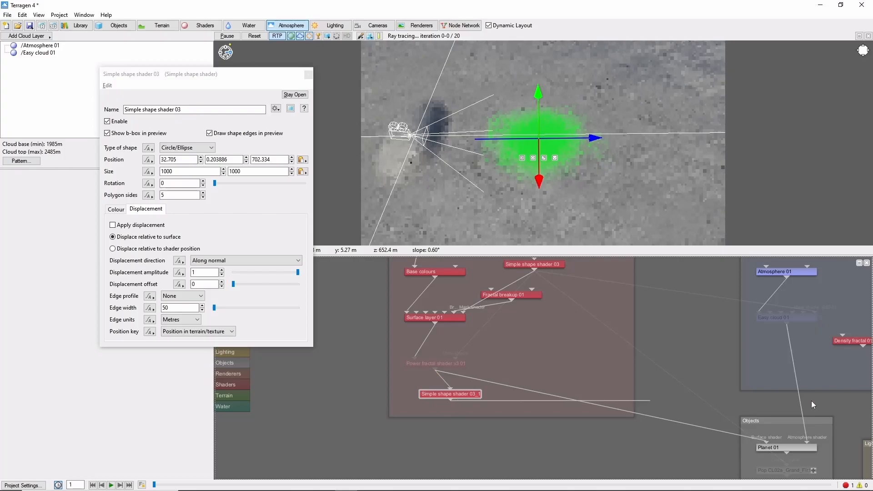
click(449, 394)
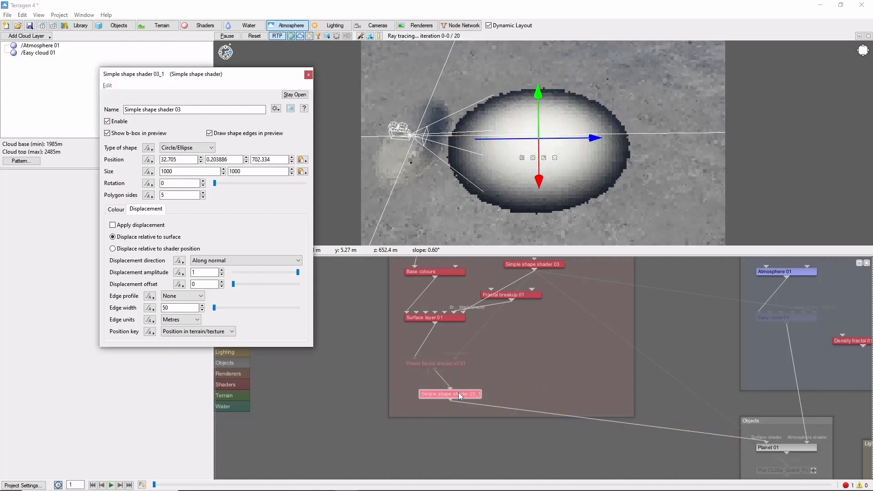
click(115, 209)
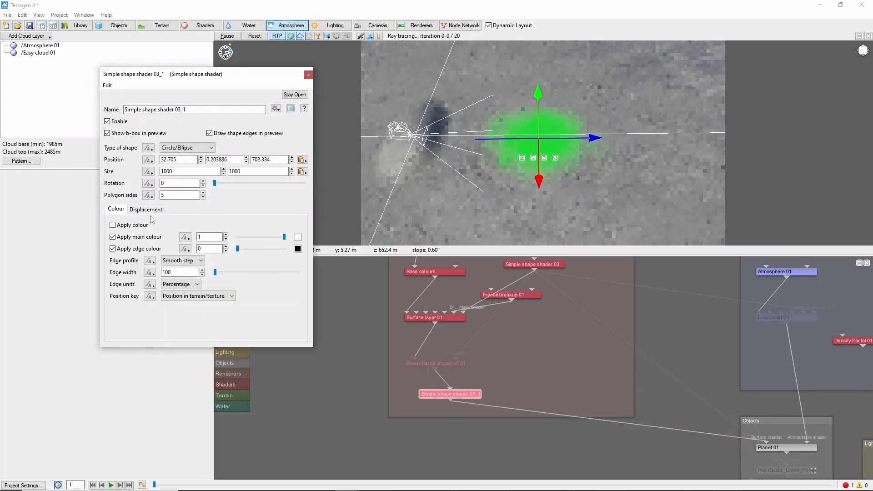
click(146, 209)
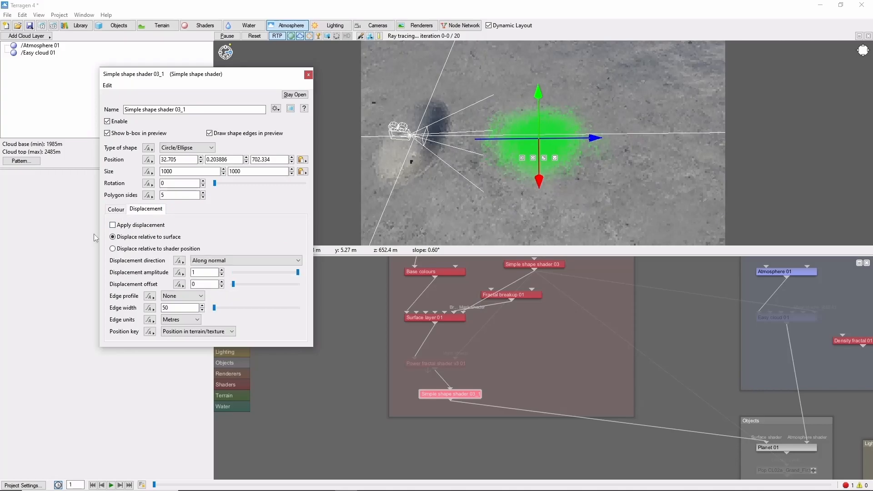
click(112, 225)
text(50)
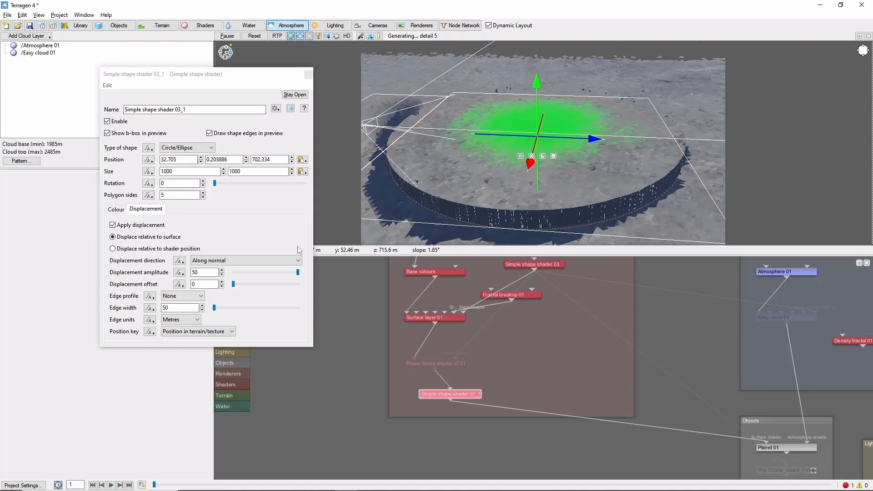
click(182, 296)
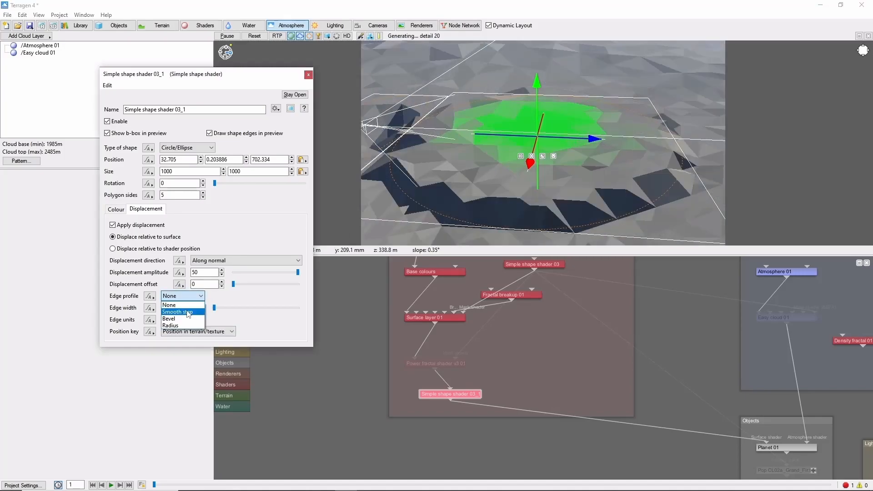
click(179, 310)
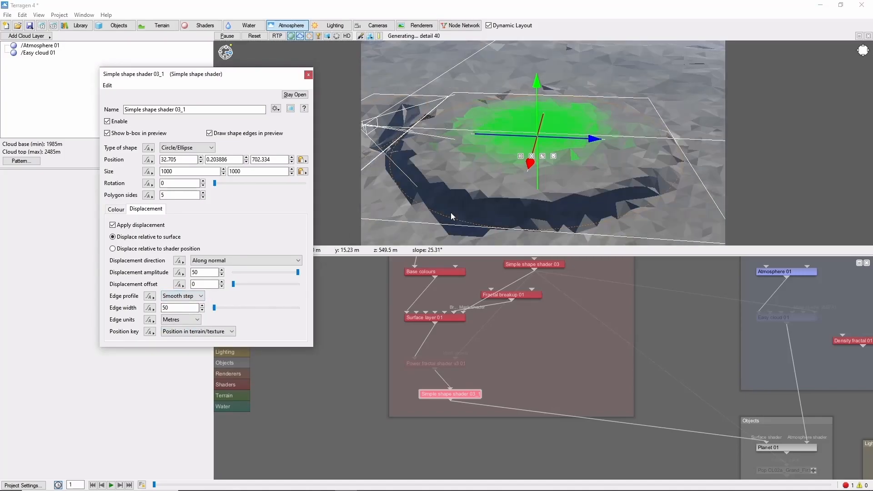